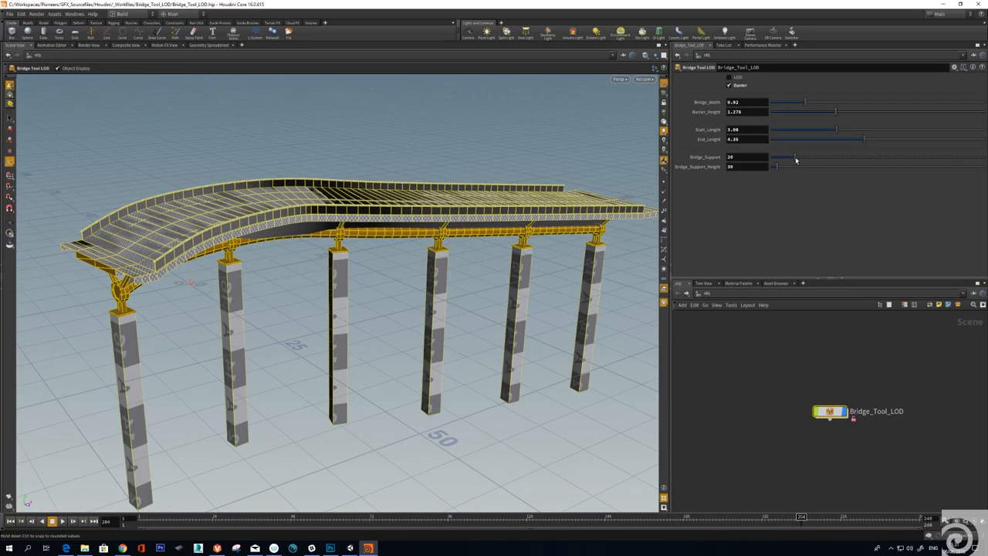
# Step: Drag the bridge width slider in Bridge_Tool_LOD to reshape the curved deck and pillars
pyautogui.moveTo(795, 158); pyautogui.dragTo(775, 158)
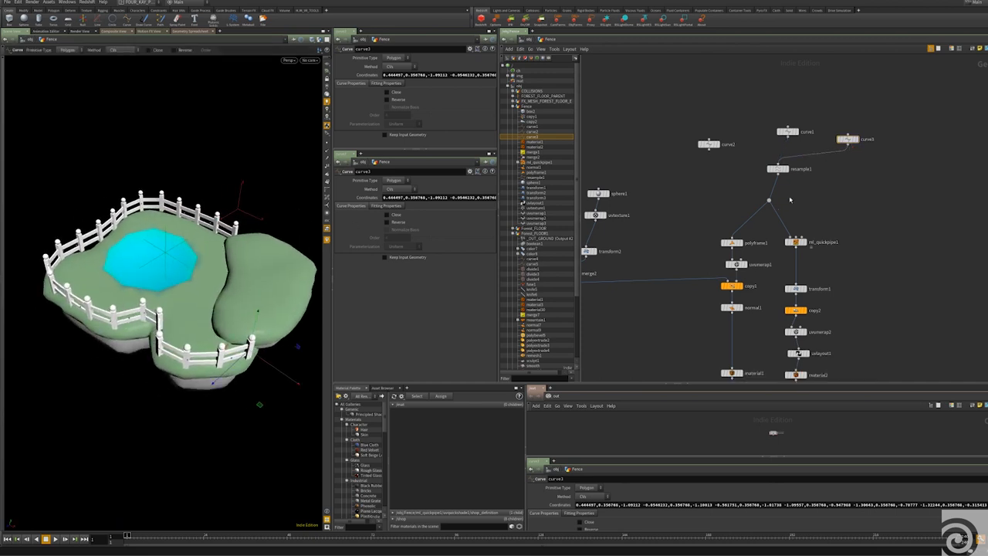
# Step: Switch from the fenced island network to the platformgenerator scene with its PlatformGen node
pyautogui.click(800, 169)
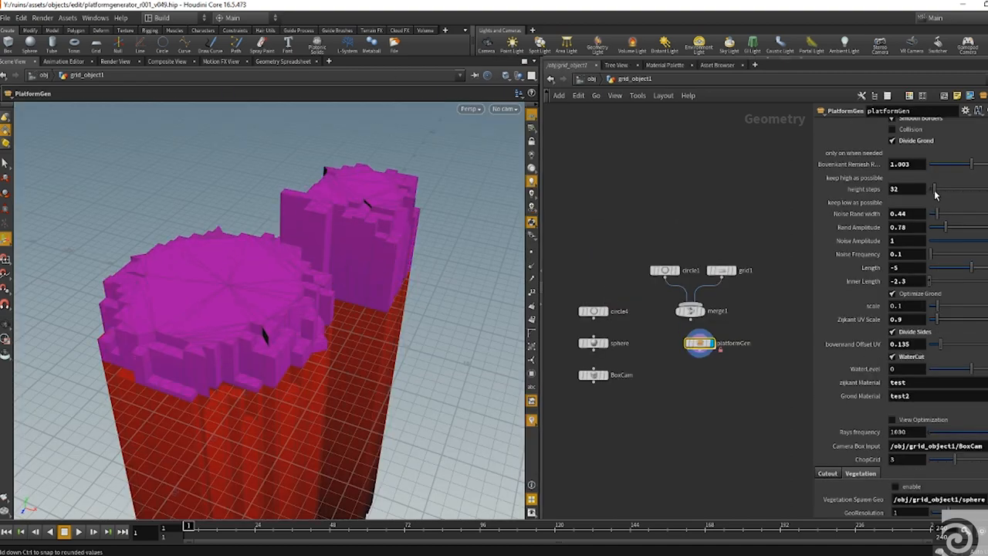
# Step: Enable Trees in PlatformGen's Vegetation settings so red-leaved trees grow on the pillar tops
pyautogui.scroll(-3)
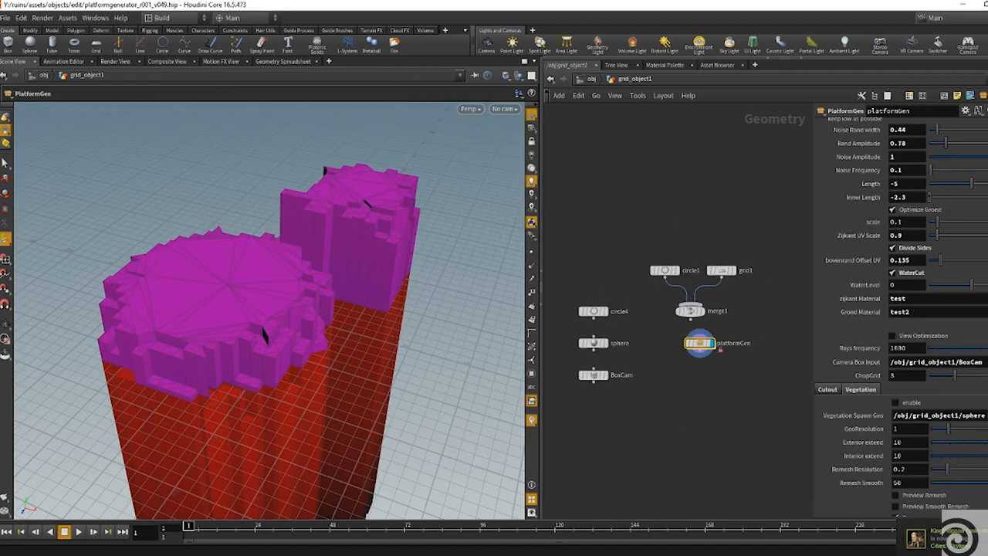
pyautogui.scroll(-3)
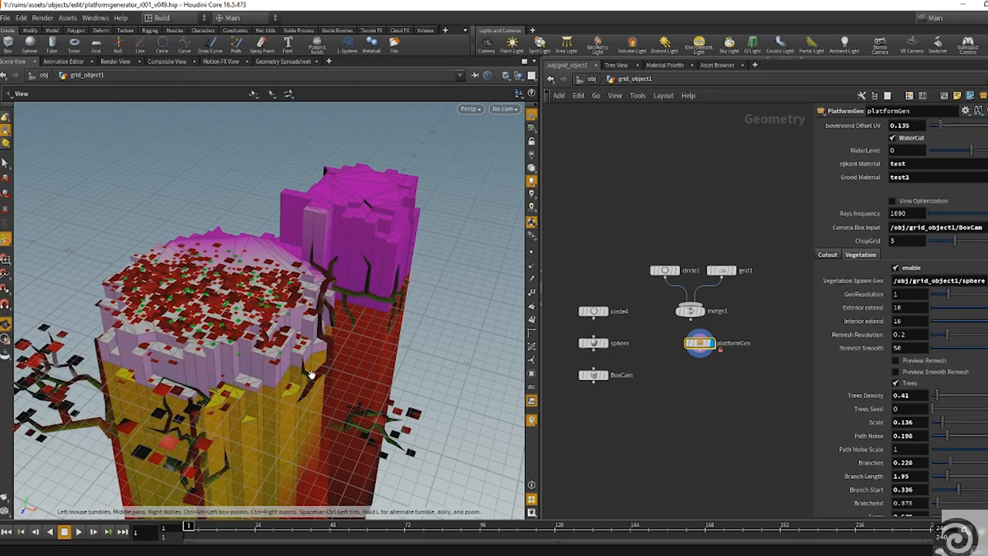
pyautogui.click(592, 343)
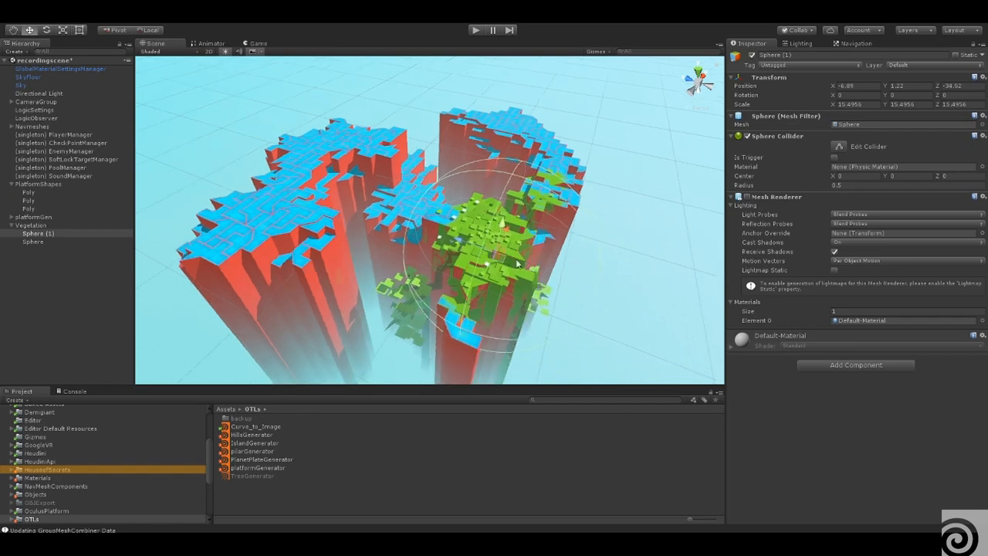
# Step: Select grass_2 and both vegetation spawn Spheres to enlarge their scale and spread the greenery
pyautogui.click(40, 250)
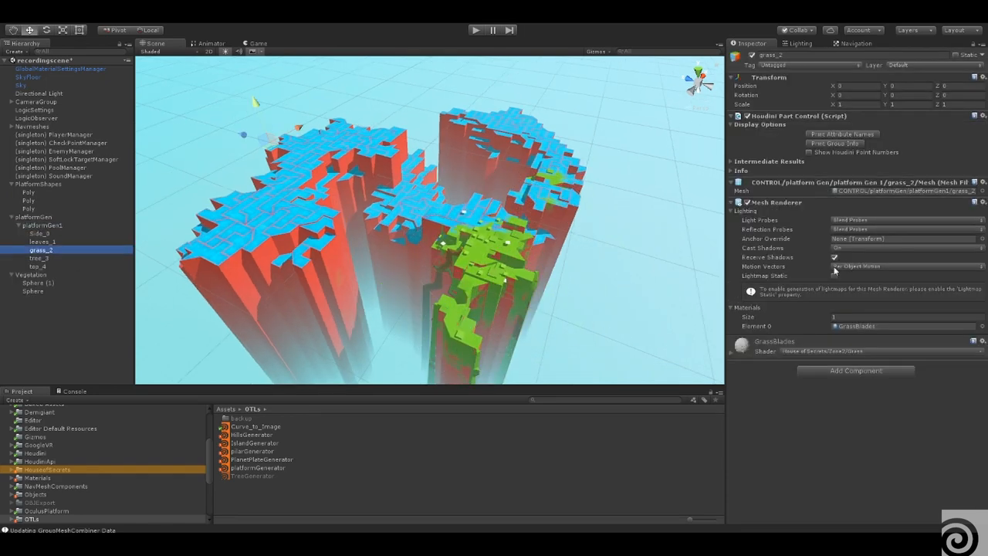
pyautogui.click(37, 282)
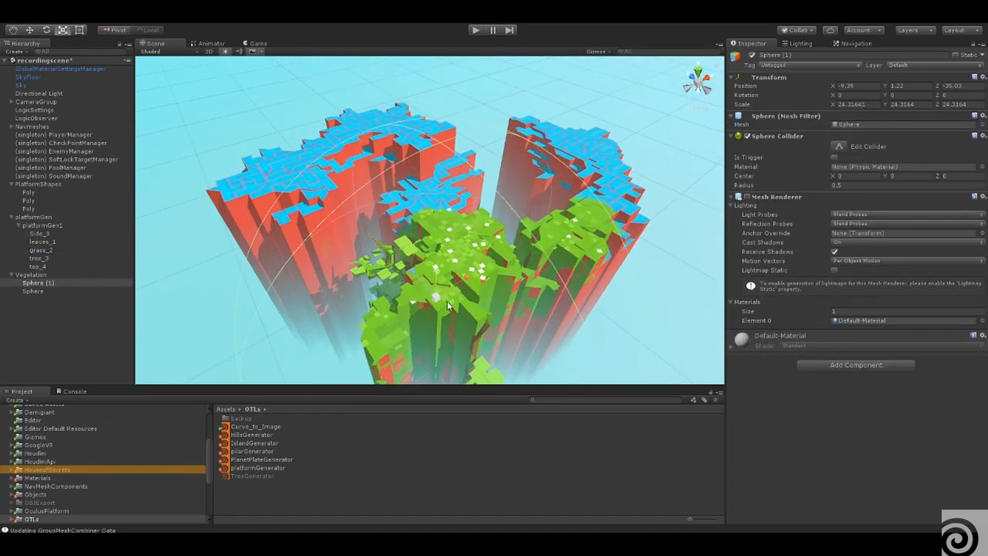
pyautogui.click(34, 291)
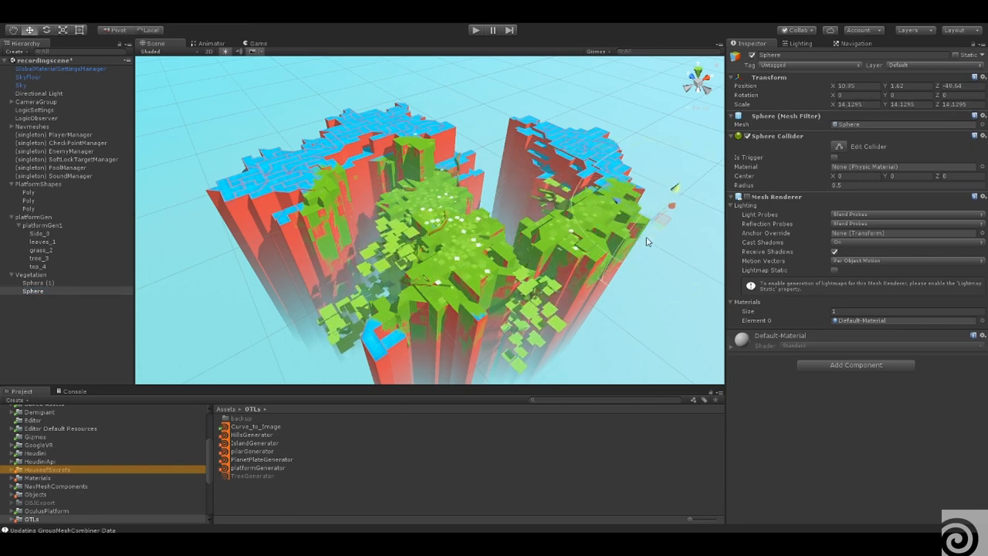